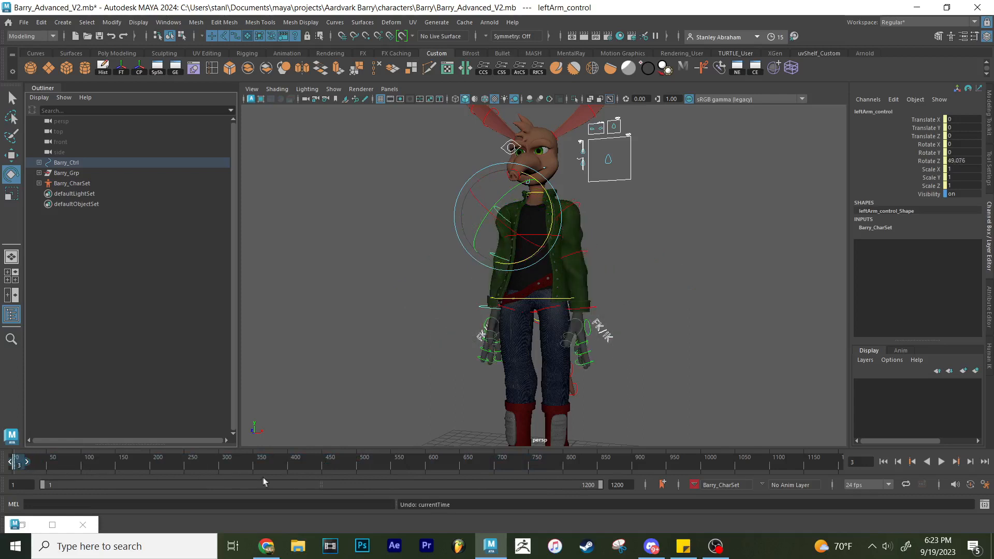
- Deselect leftArm_control by selecting empty viewport space, leaving Barry's rig unselected
left_click(583, 203)
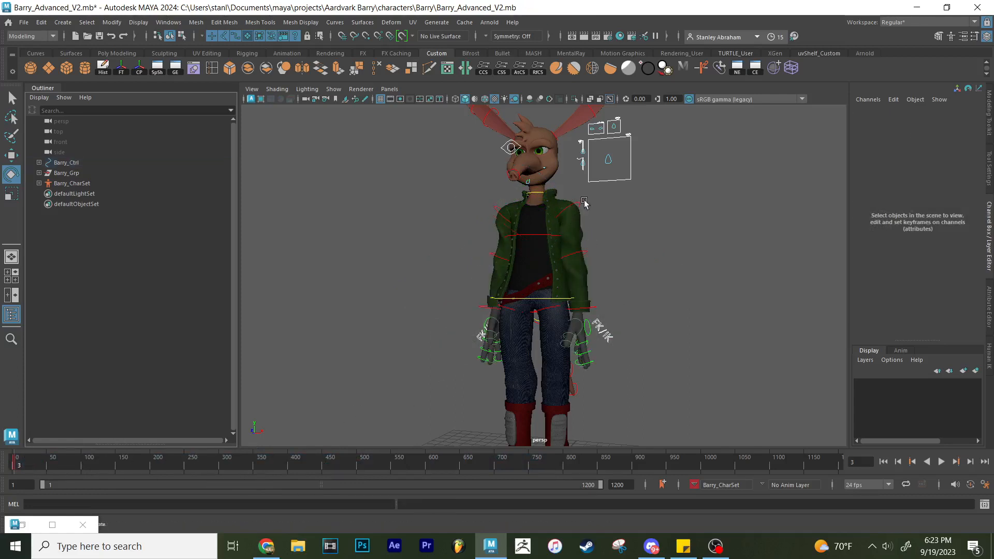
right_click(92, 464)
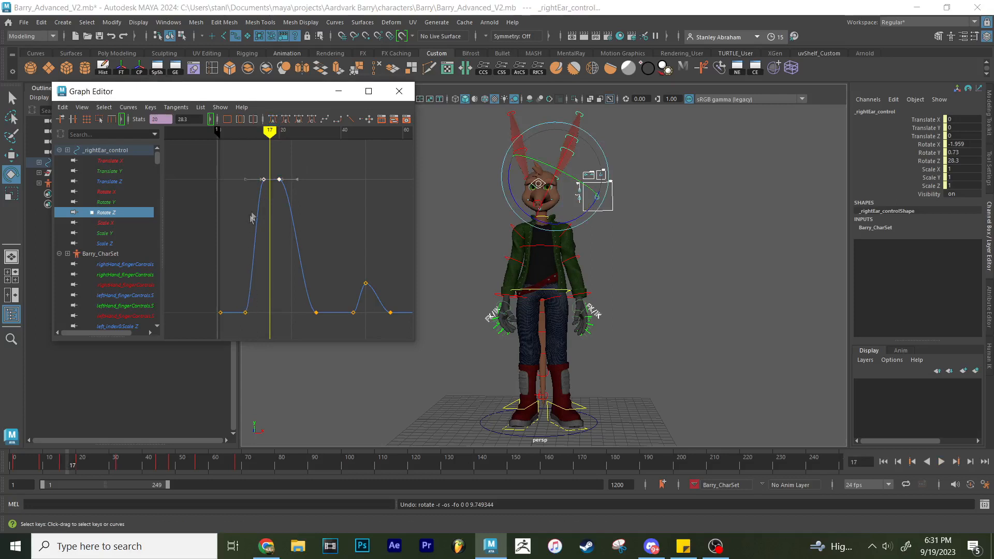
left_click(274, 120)
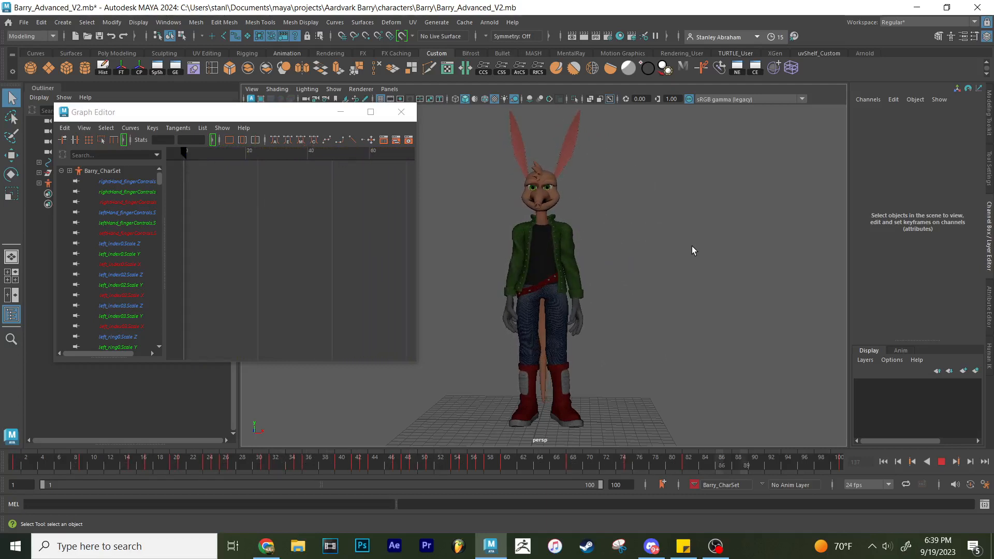
- Expand Barry_CharSet in the Graph Editor outliner to list its animation channels
left_click(159, 456)
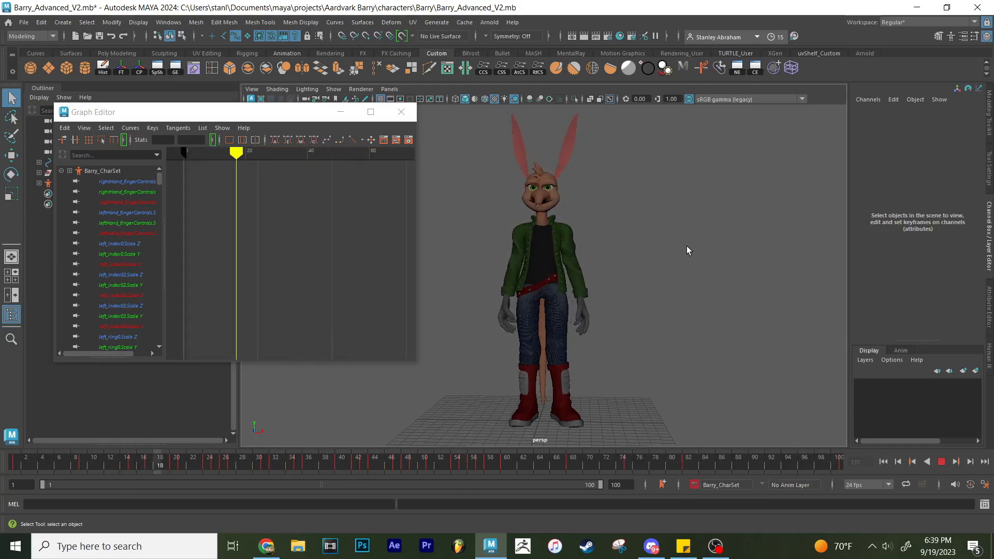